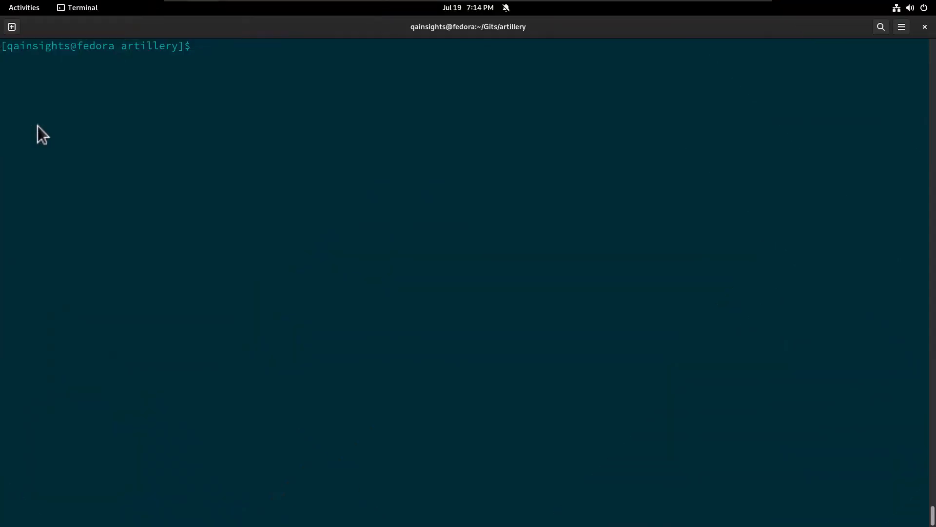
Step: Display pets.yml and highlight the petclinic scenario name and the /pettypes endpoint
type("cat pets.yml")
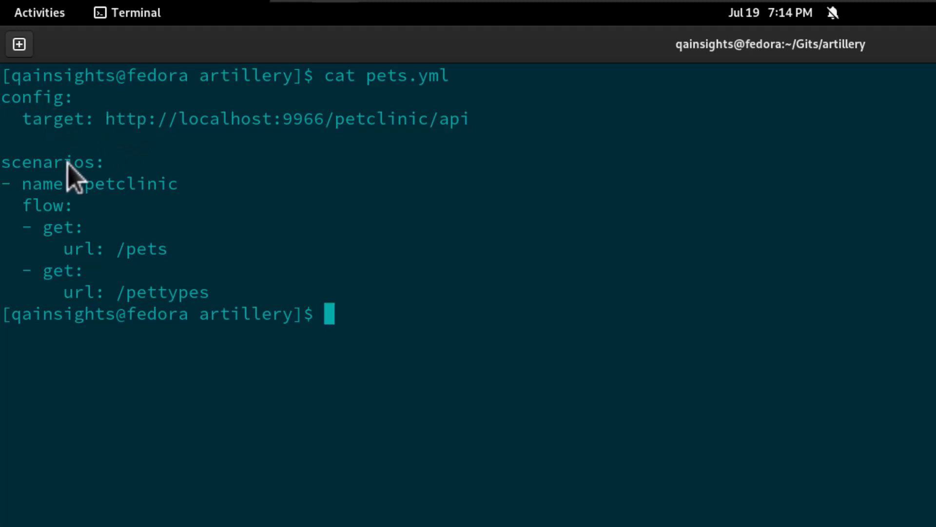
double_click(88, 183)
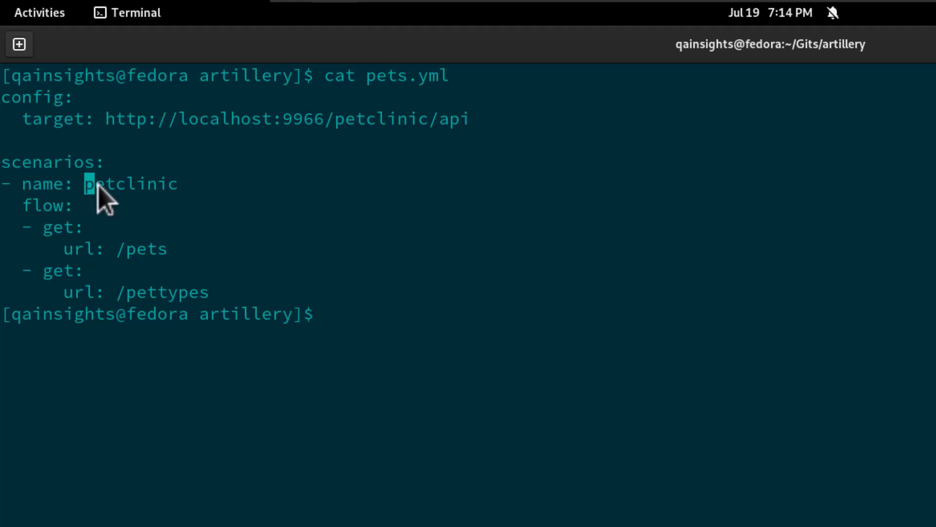
double_click(130, 184)
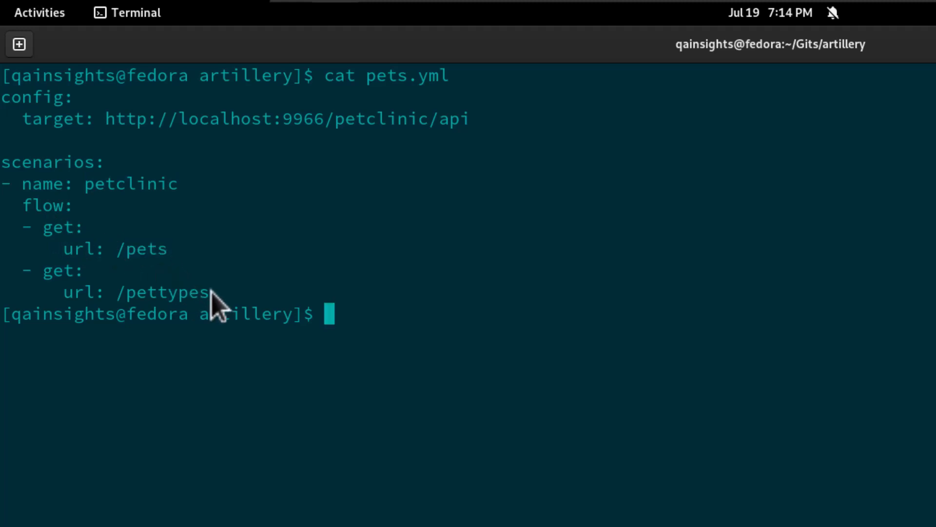
double_click(162, 292)
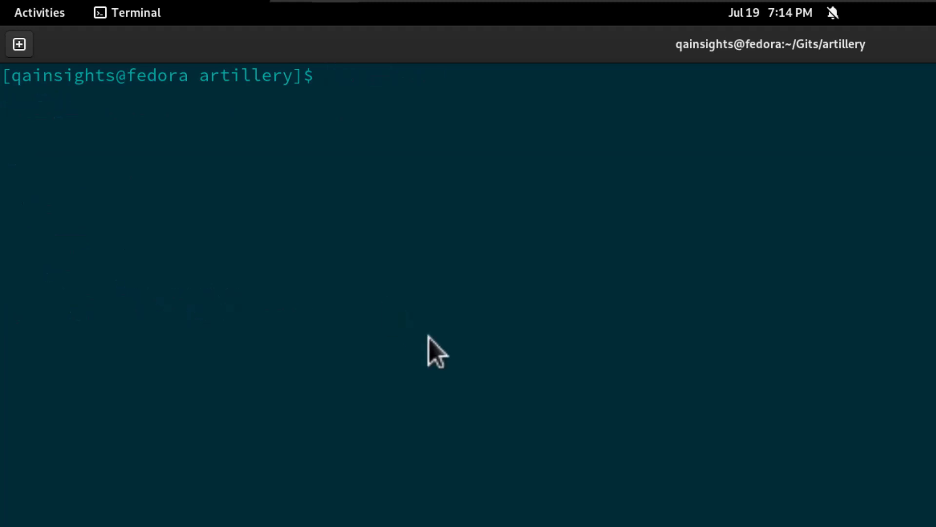
Step: Launch the load test with 'artillery run pets.yml'
type("artillery r")
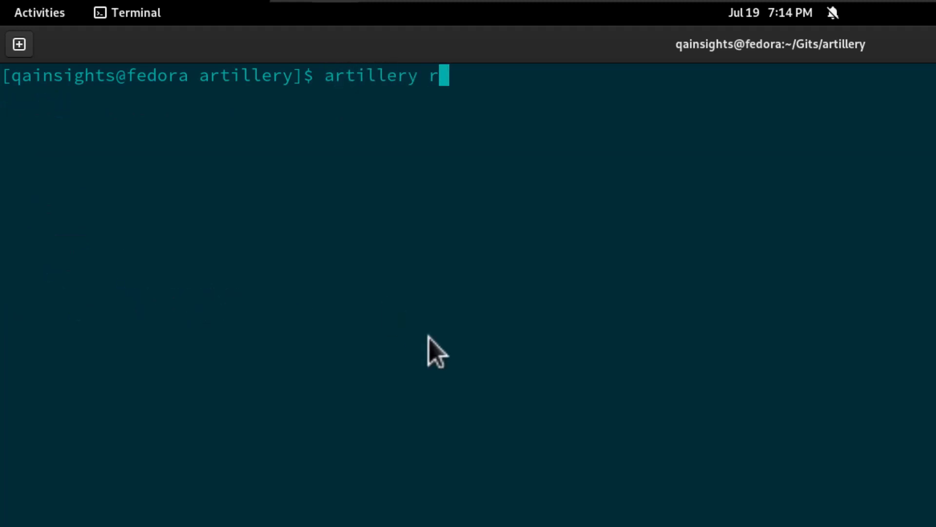
type("un pets.yml")
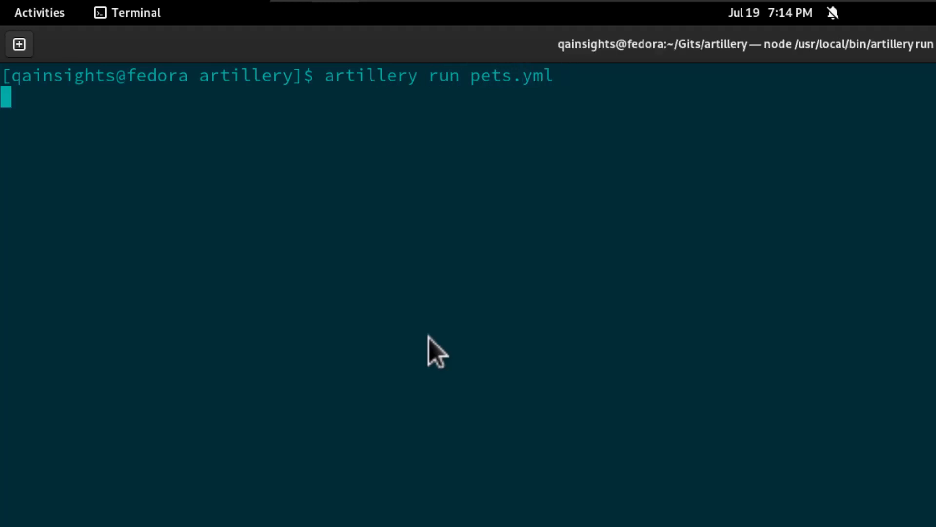
key("Return")
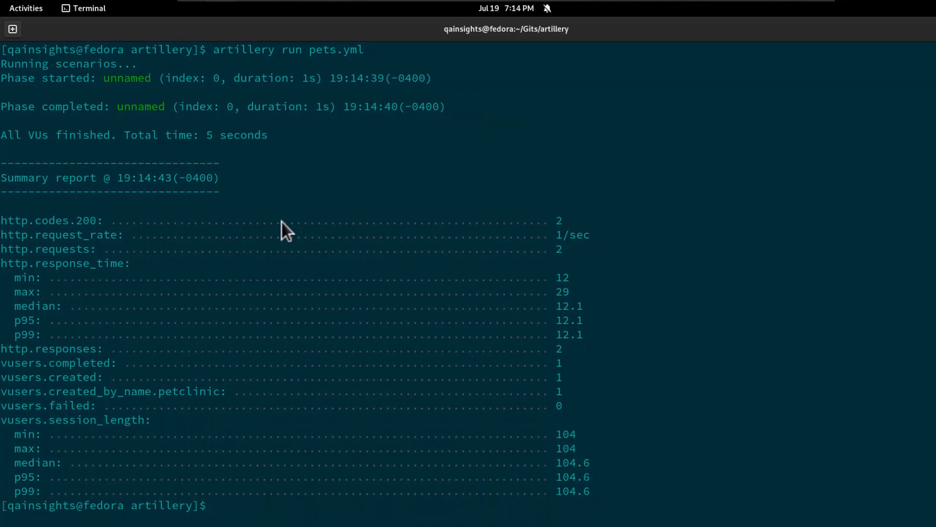
mouse_move(567, 234)
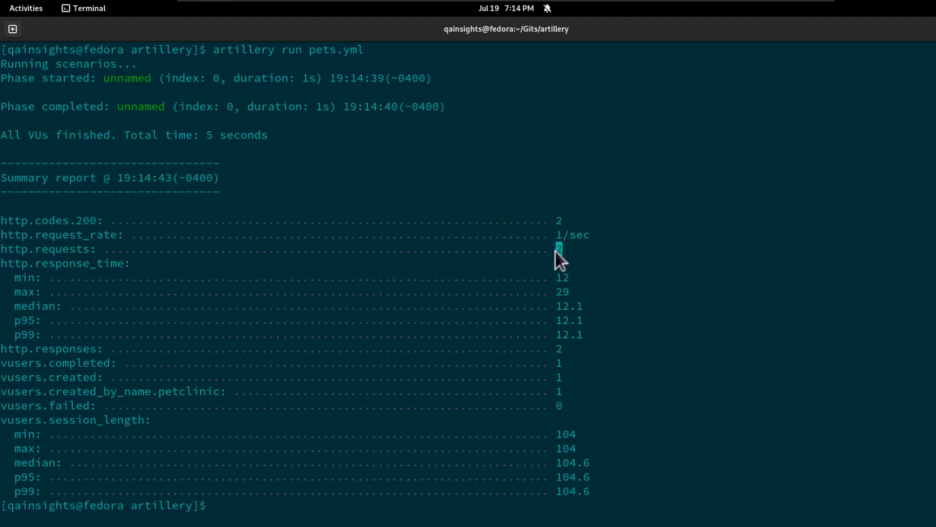
Step: Highlight the max through p99 response time rows in the Artillery summary report
left_click_drag(559, 248, 585, 335)
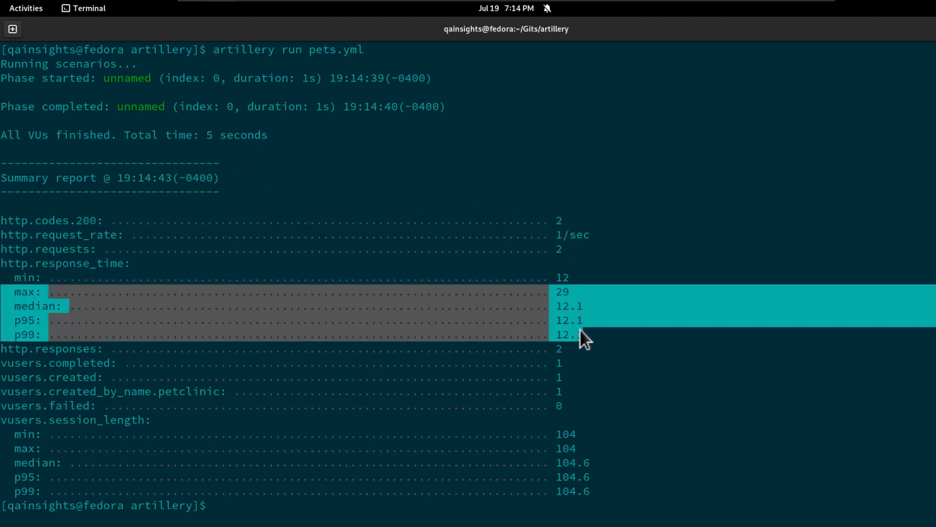